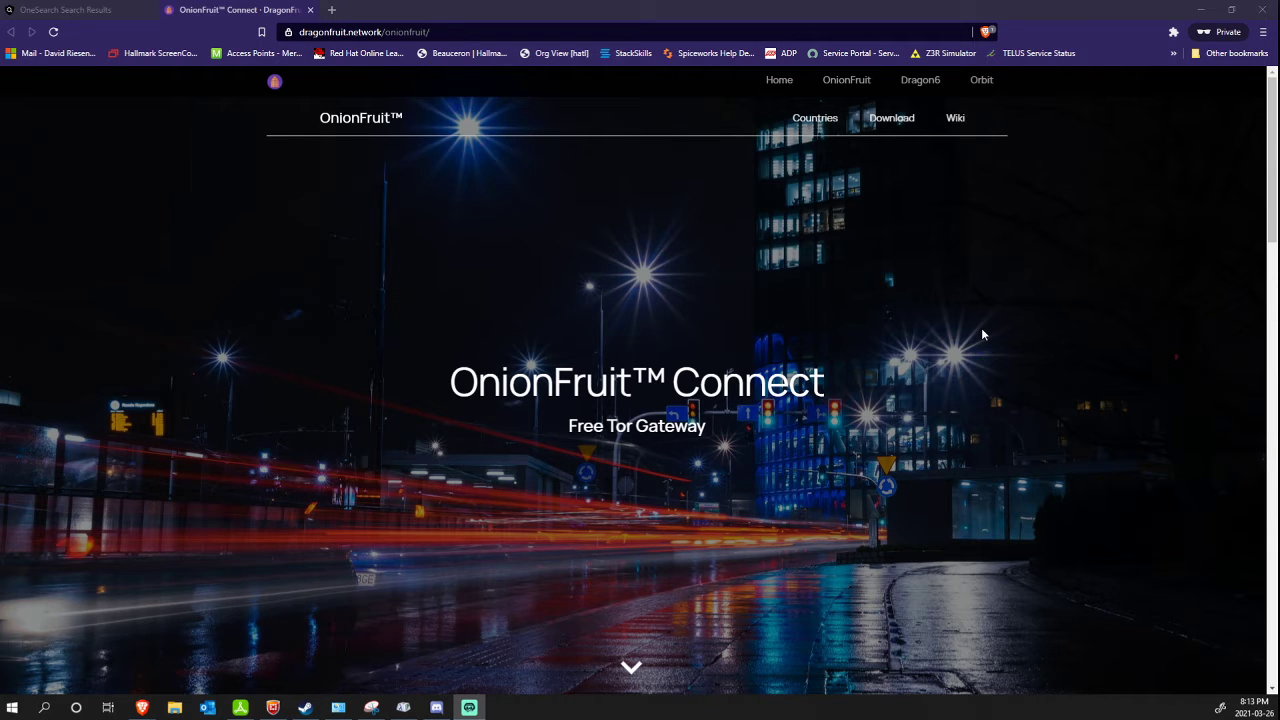
{"action": "mouse_move", "coordinate": [491, 427]}
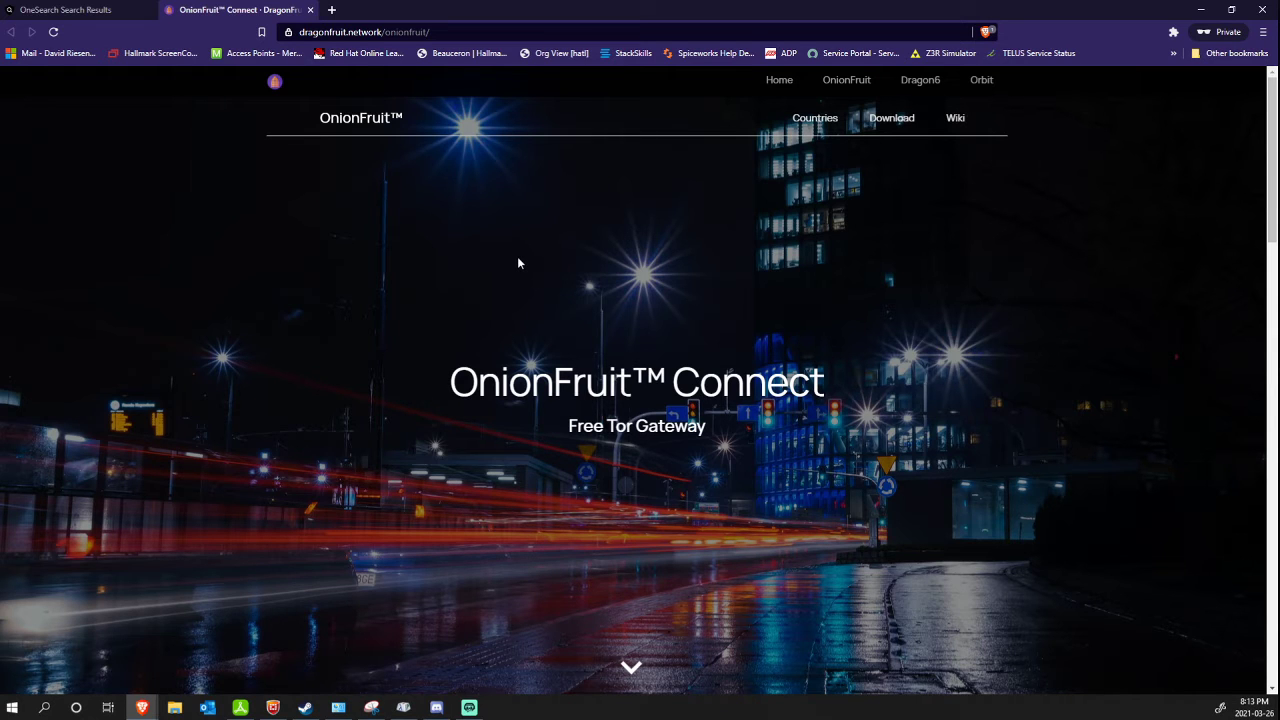
- Scroll the OnionFruit page down to the 'Open on GitHub' download button
{"action": "scroll", "scroll_direction": "down", "scroll_amount": 3}
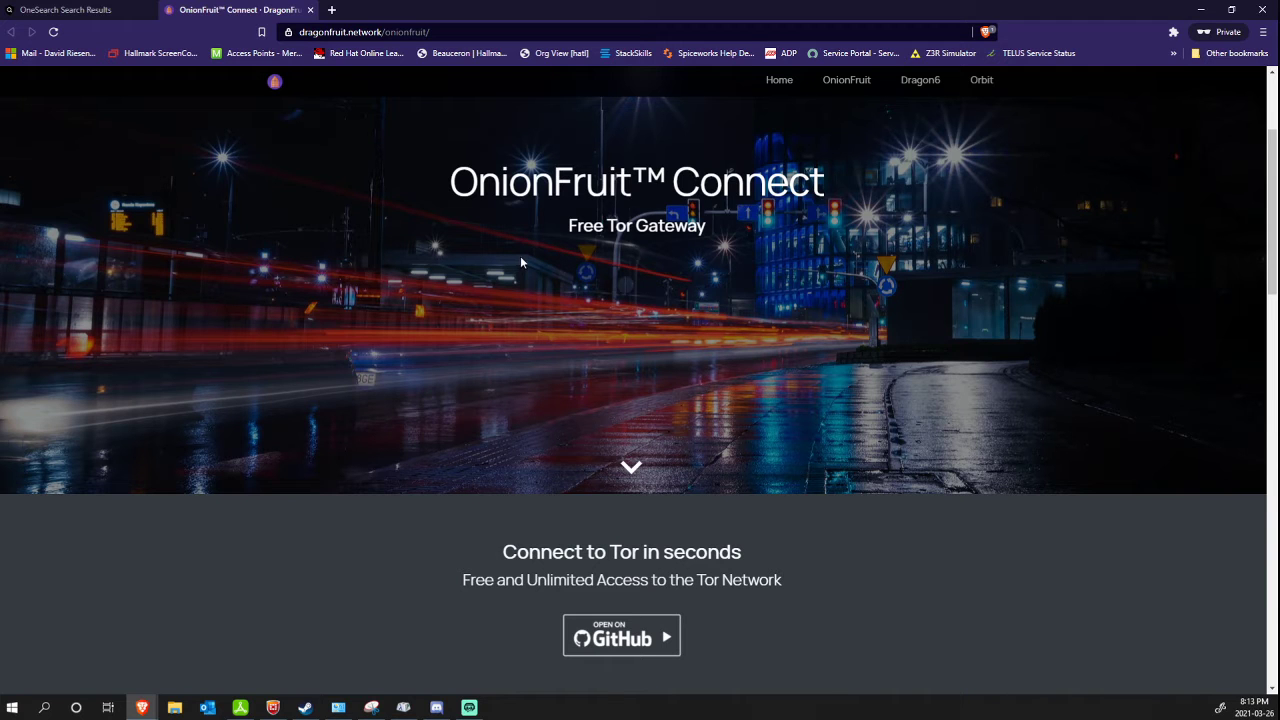
{"action": "scroll", "scroll_direction": "down", "scroll_amount": 3}
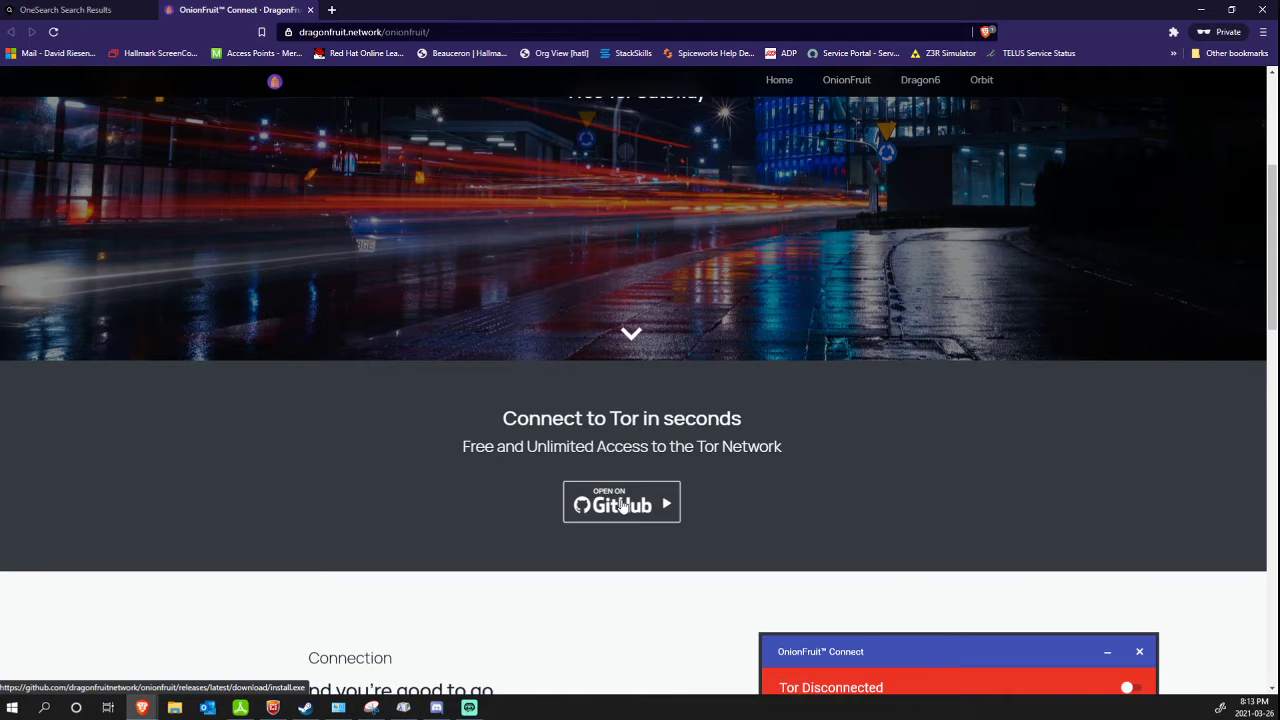
- Download install (1).exe from GitHub into Downloads and run it
{"action": "left_click", "coordinate": [621, 501]}
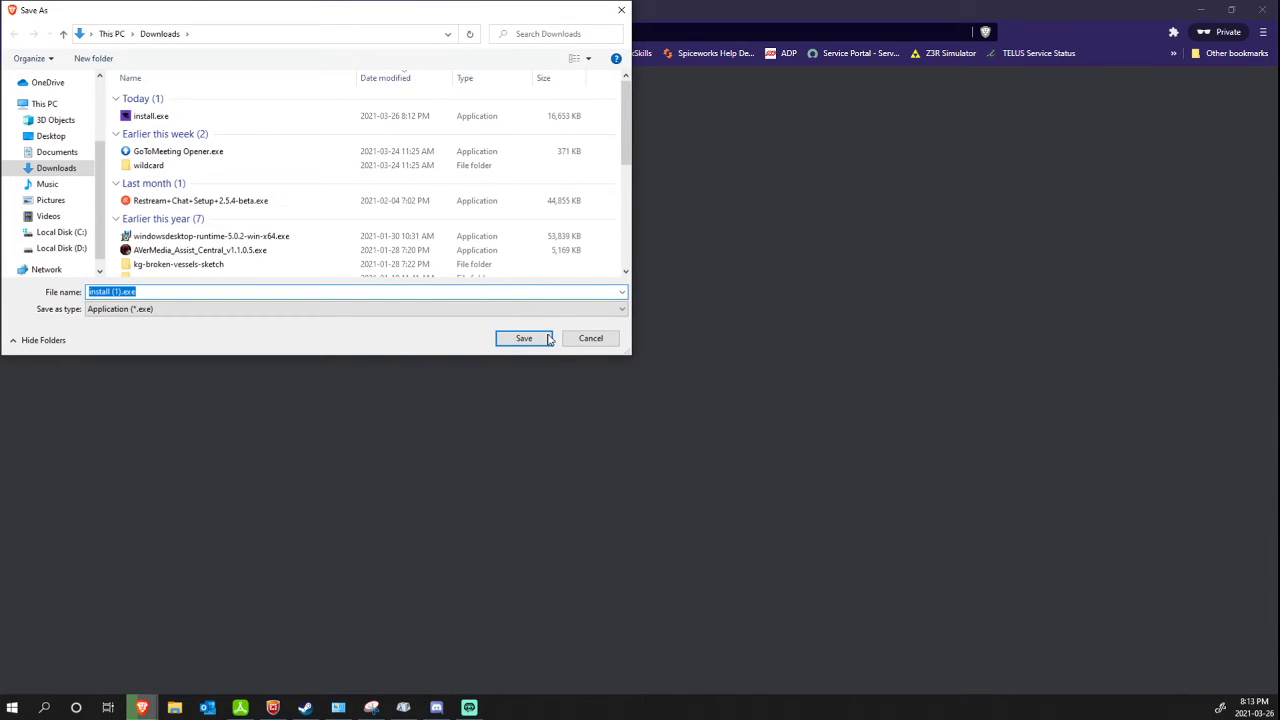
{"action": "left_click", "coordinate": [523, 338]}
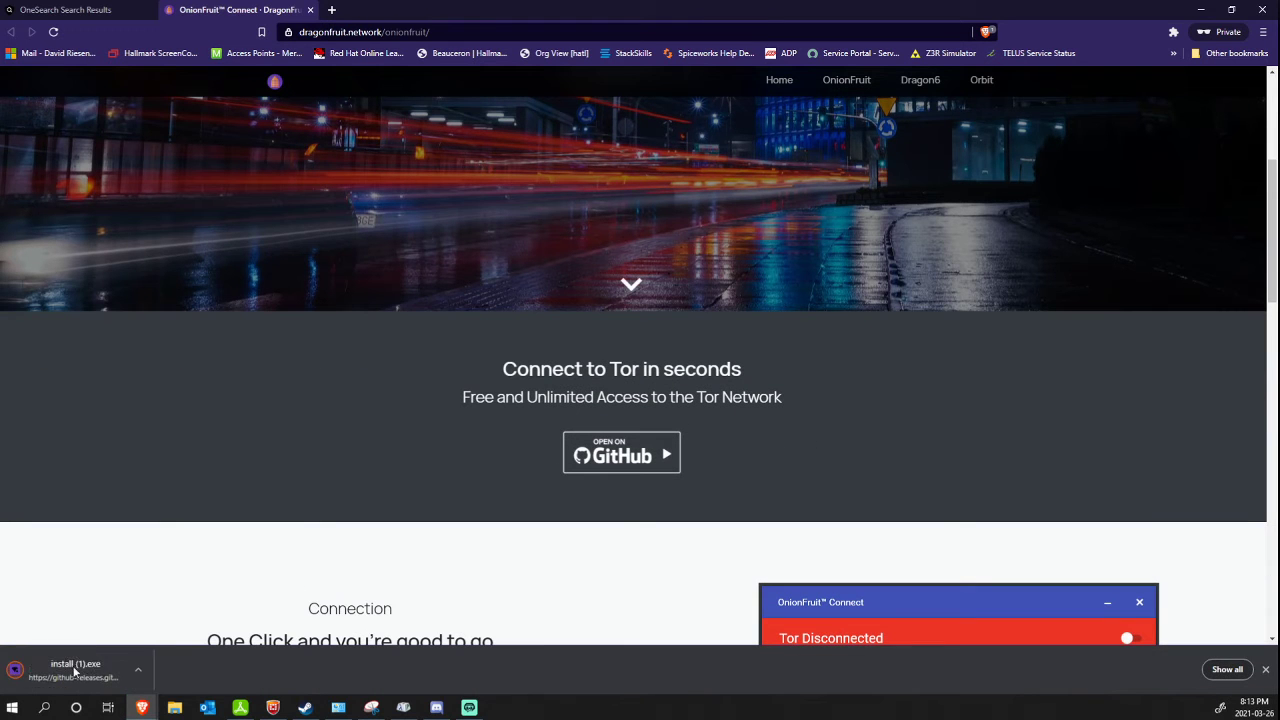
{"action": "left_click", "coordinate": [75, 668]}
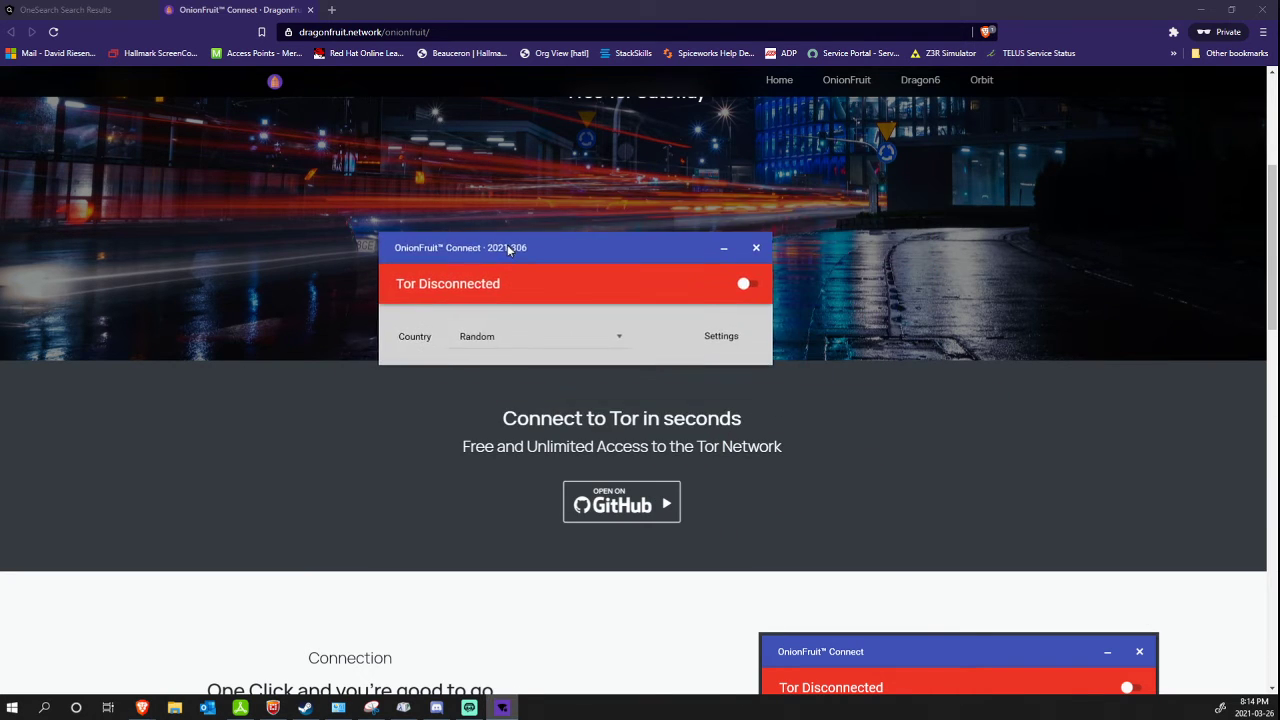
{"action": "mouse_move", "coordinate": [630, 341]}
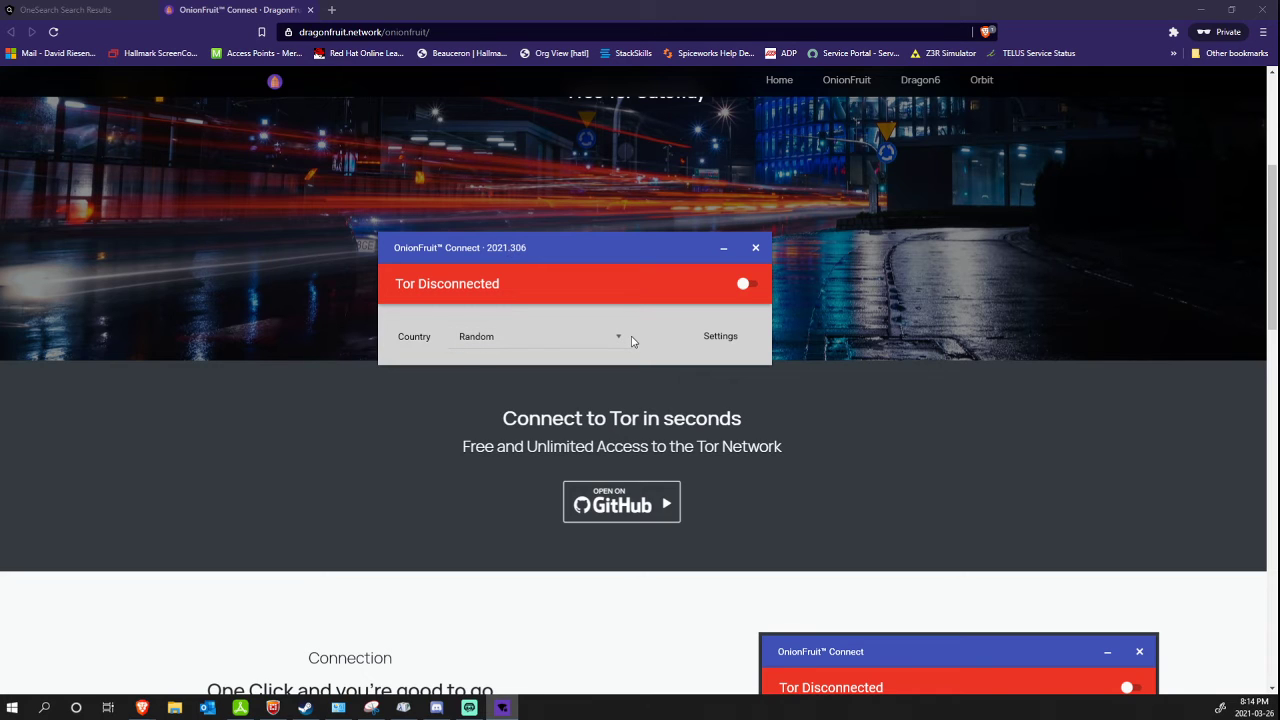
{"action": "mouse_move", "coordinate": [720, 335]}
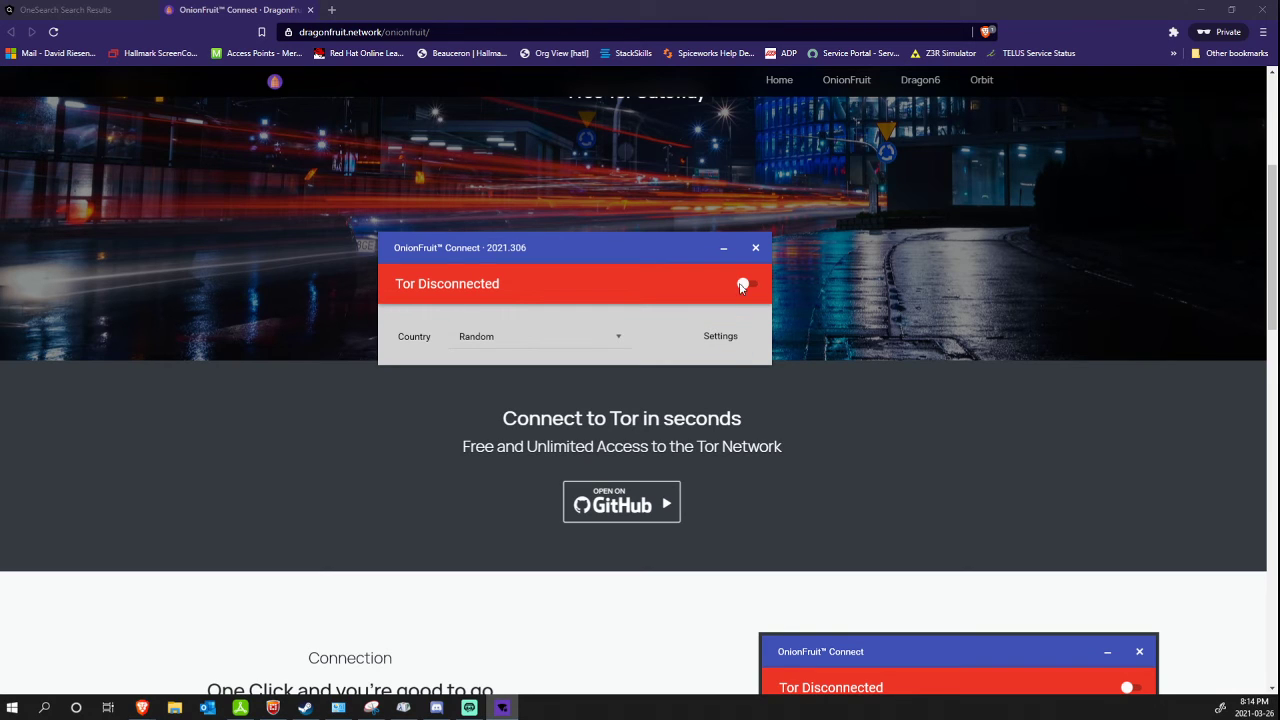
- Switch on the Tor connection toggle, leaving the country on Random
{"action": "left_click", "coordinate": [751, 284]}
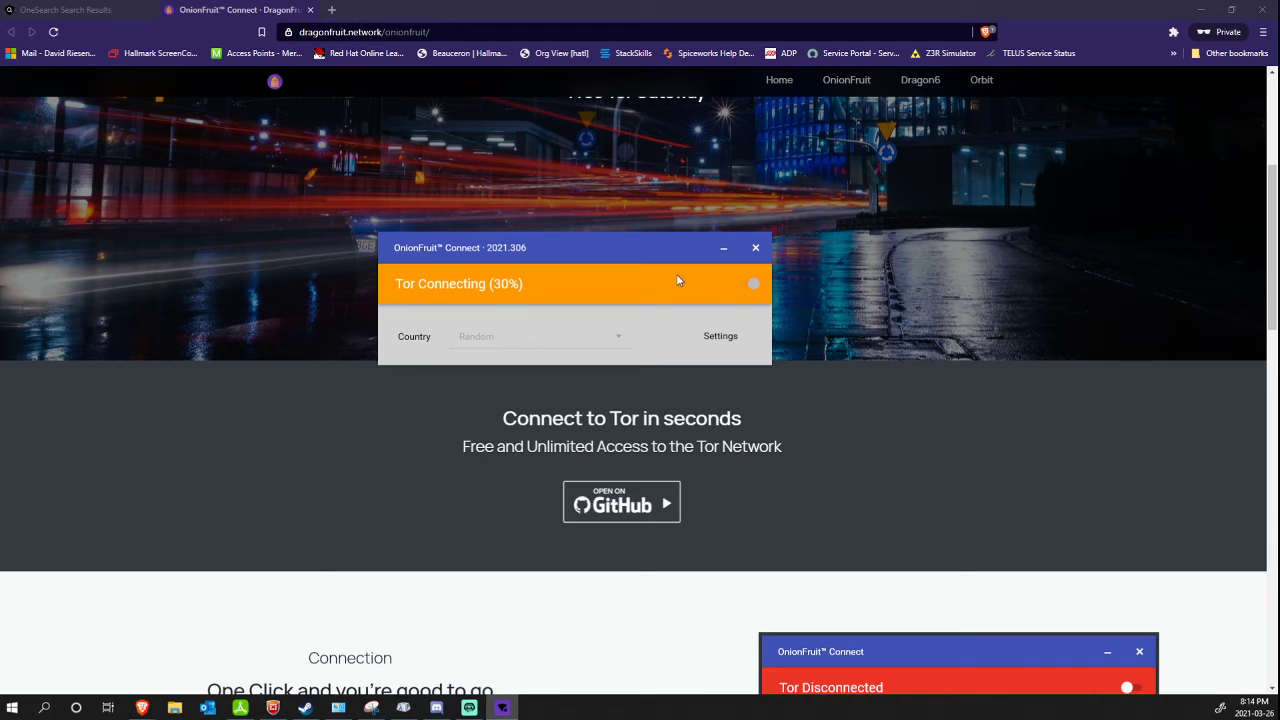
{"action": "mouse_move", "coordinate": [590, 303]}
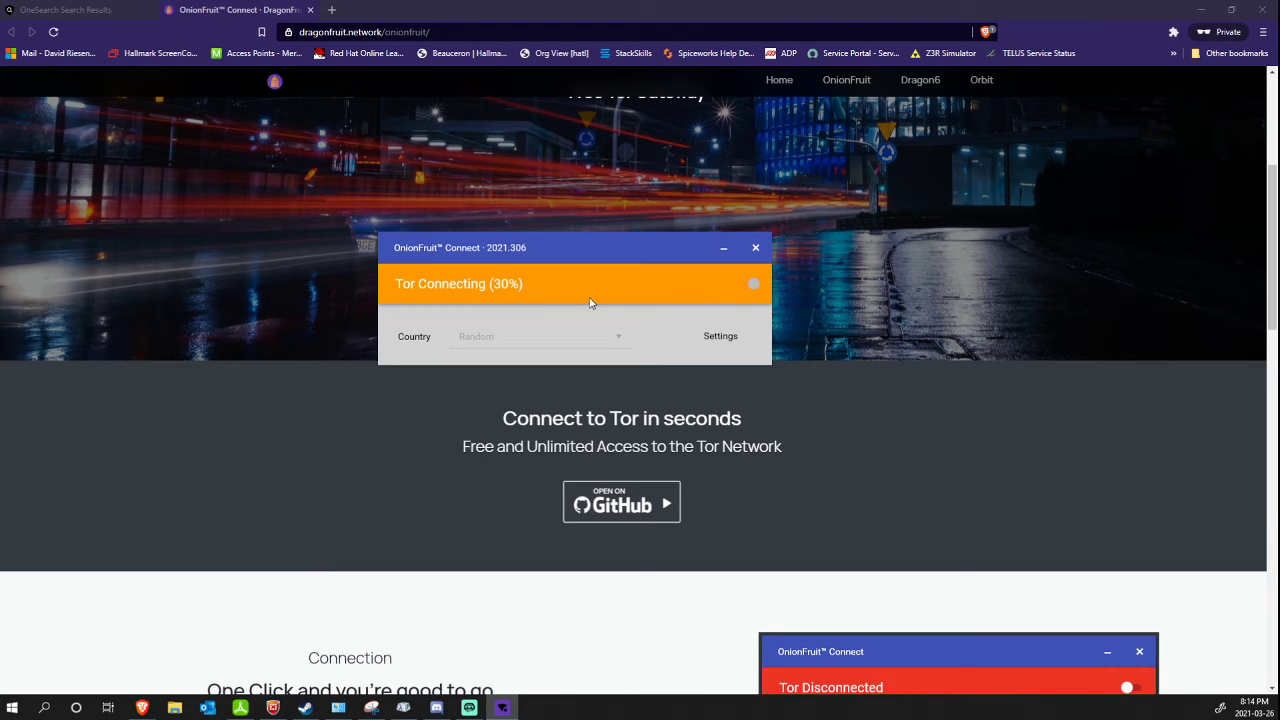
{"action": "mouse_move", "coordinate": [584, 301]}
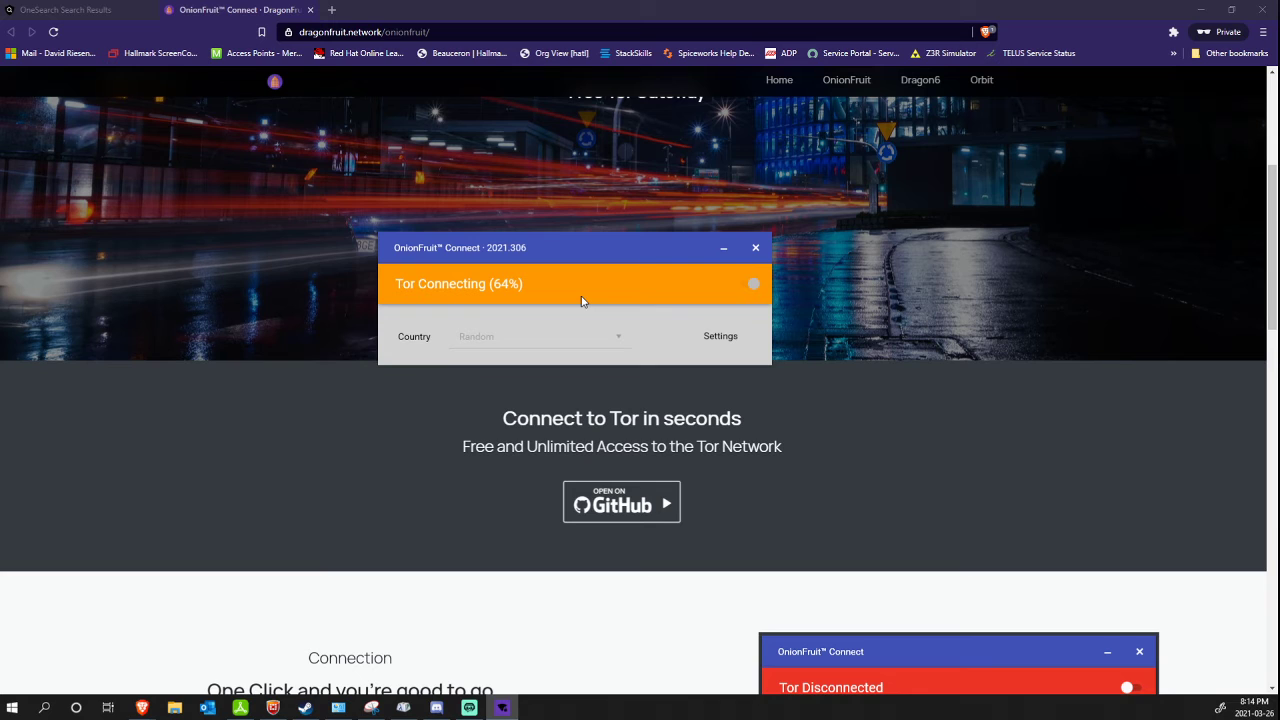
{"action": "mouse_move", "coordinate": [487, 316]}
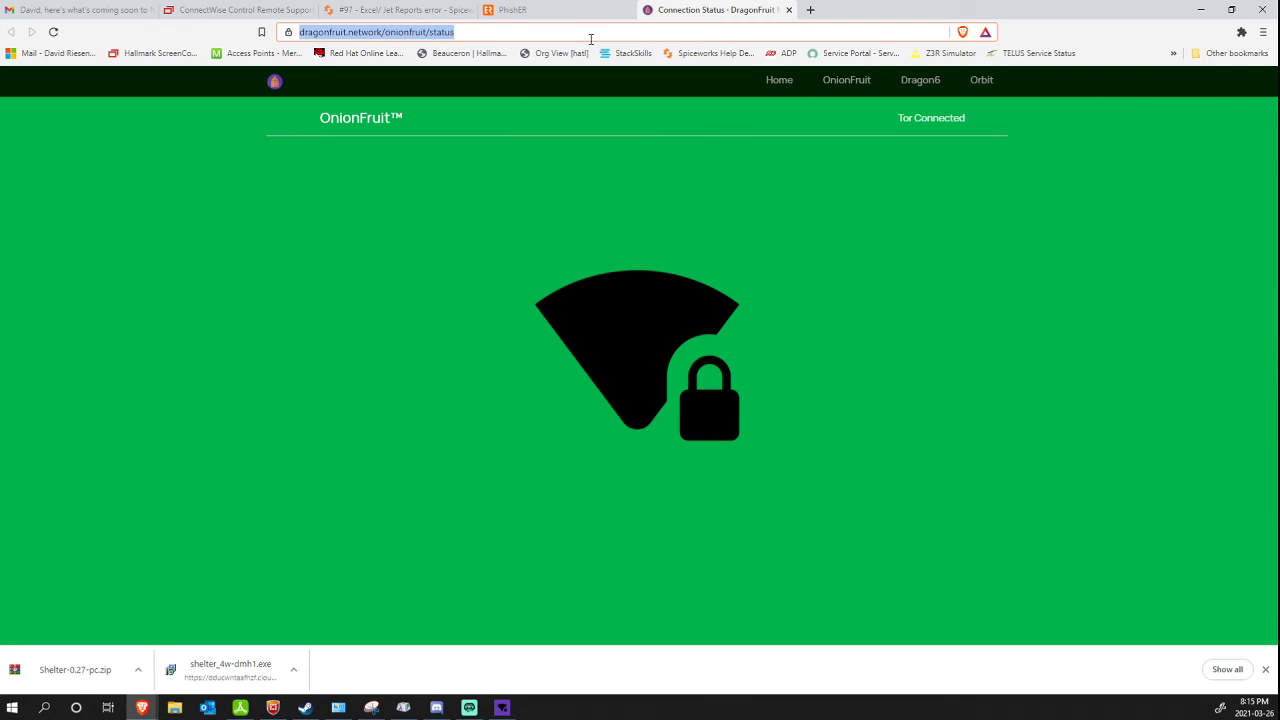
- Search "what's my ip" in Brave to reach whatsmyip.org
{"action": "type", "text": "what's"}
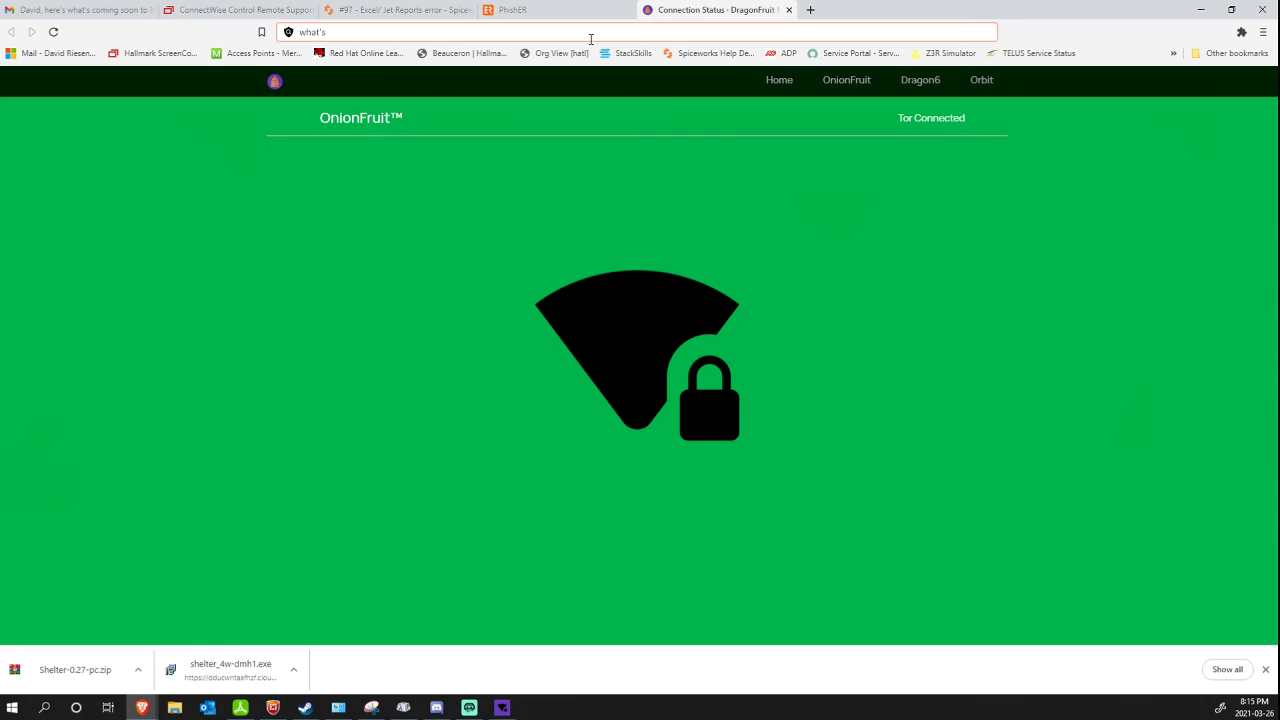
{"action": "type", "text": "what's my ip"}
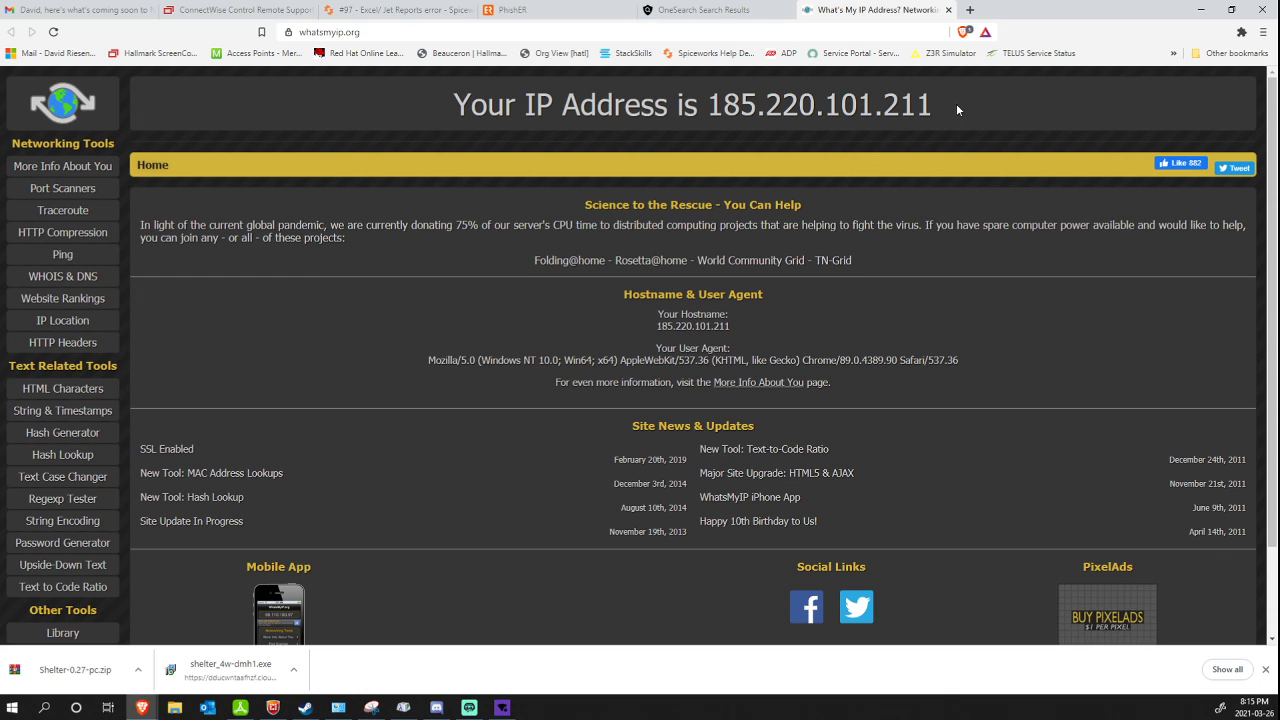
{"action": "double_click", "coordinate": [818, 104]}
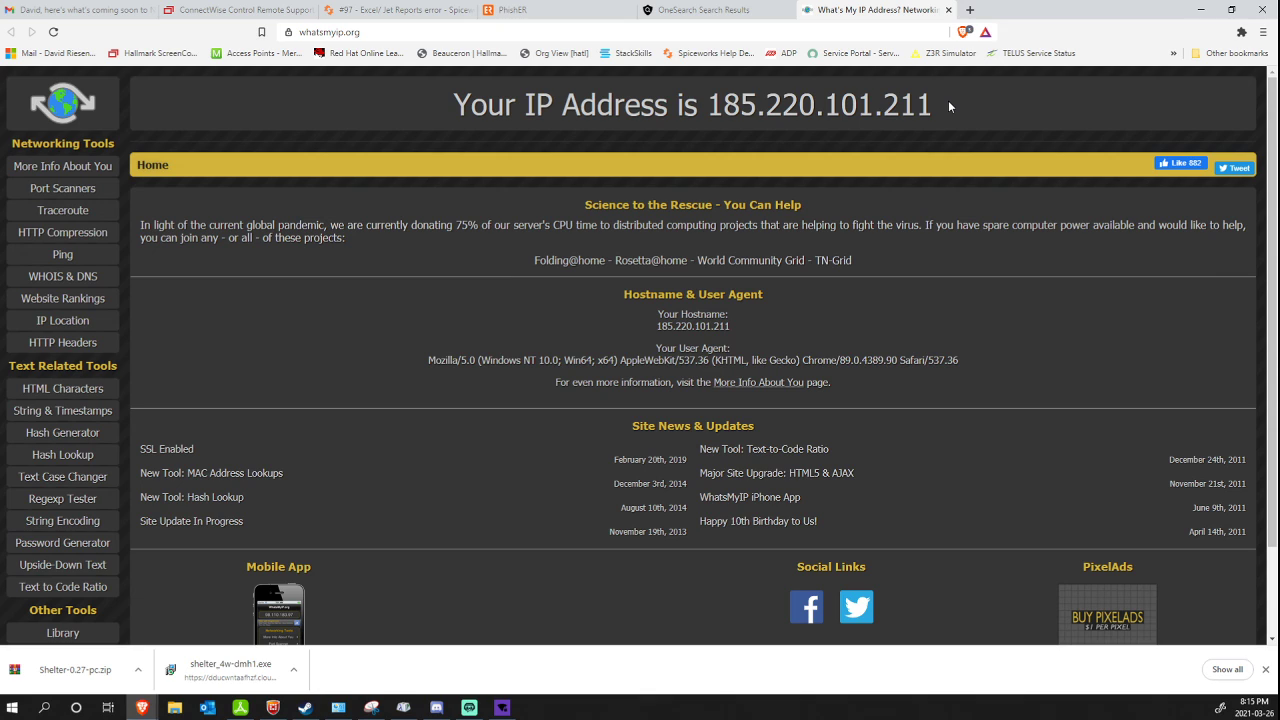
{"action": "mouse_move", "coordinate": [1271, 330]}
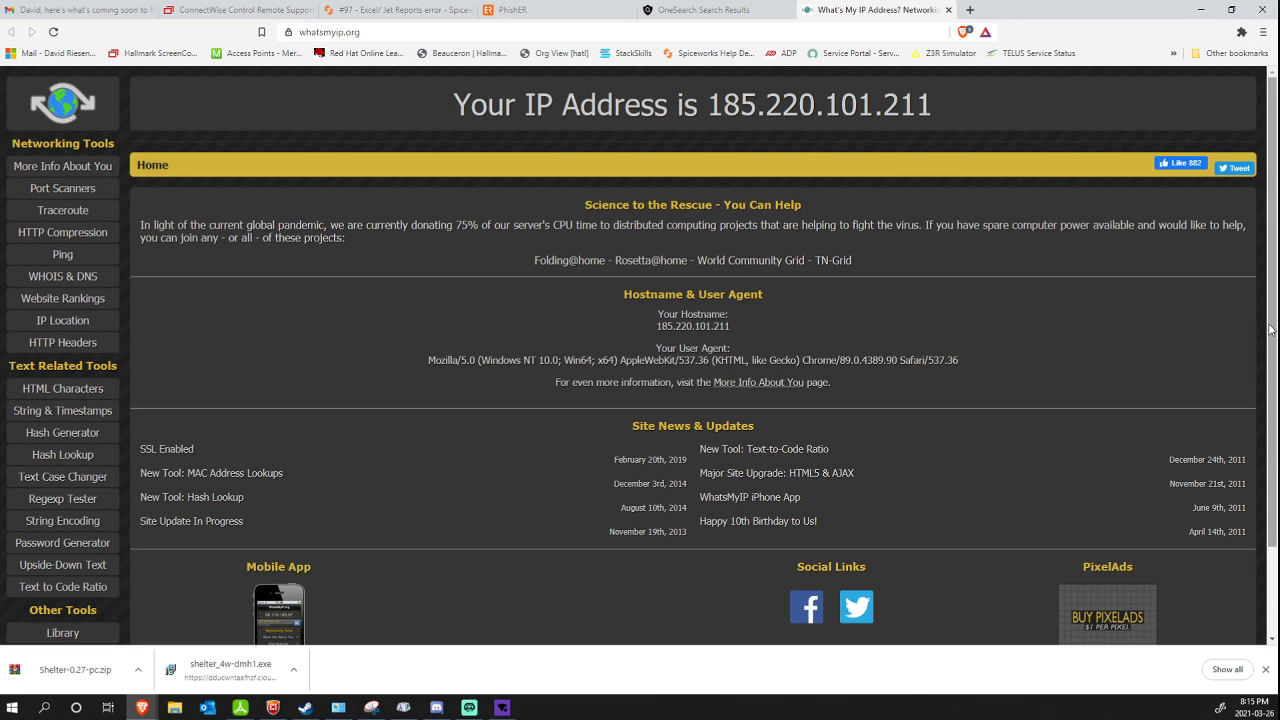
{"action": "mouse_move", "coordinate": [1067, 141]}
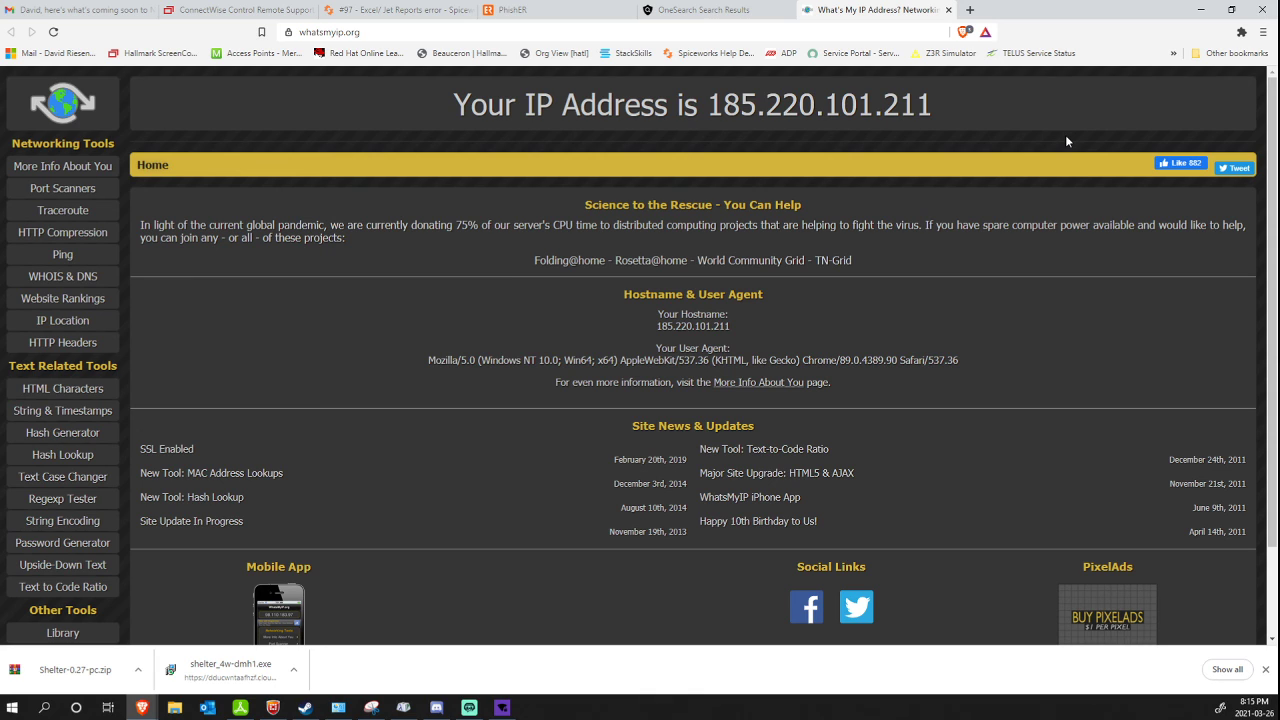
{"action": "mouse_move", "coordinate": [1066, 145]}
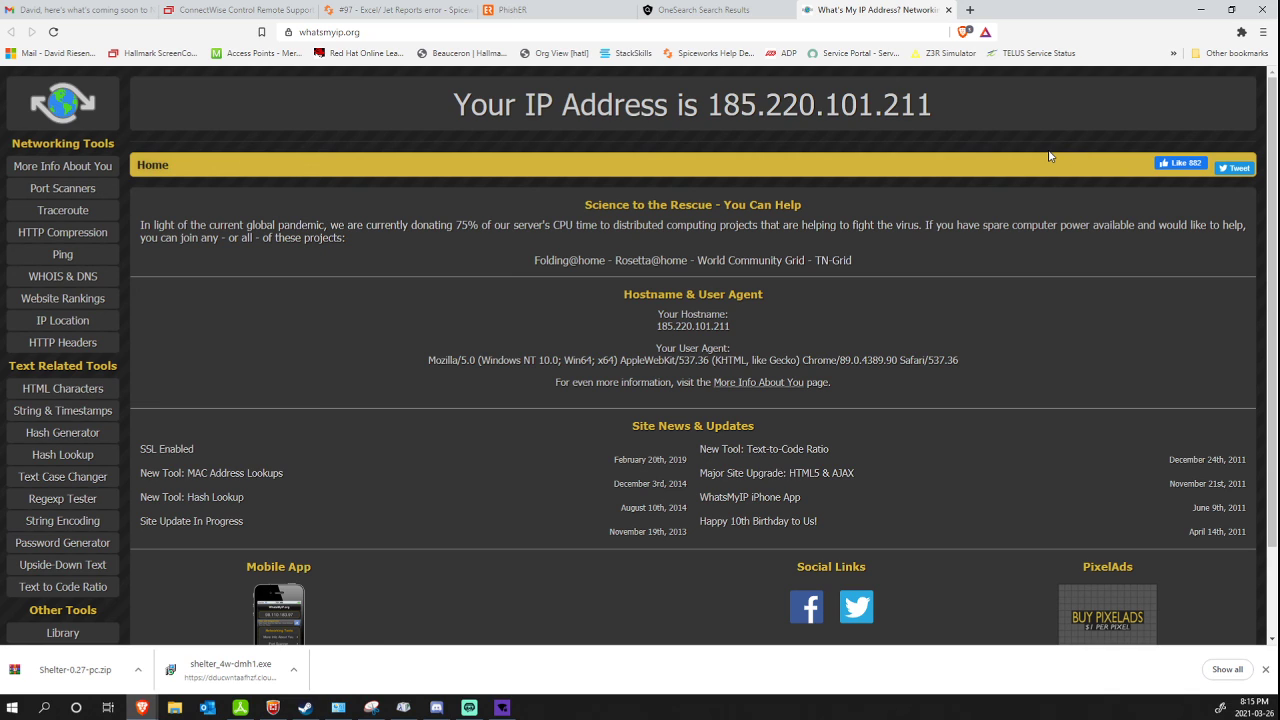
{"action": "mouse_move", "coordinate": [1051, 225]}
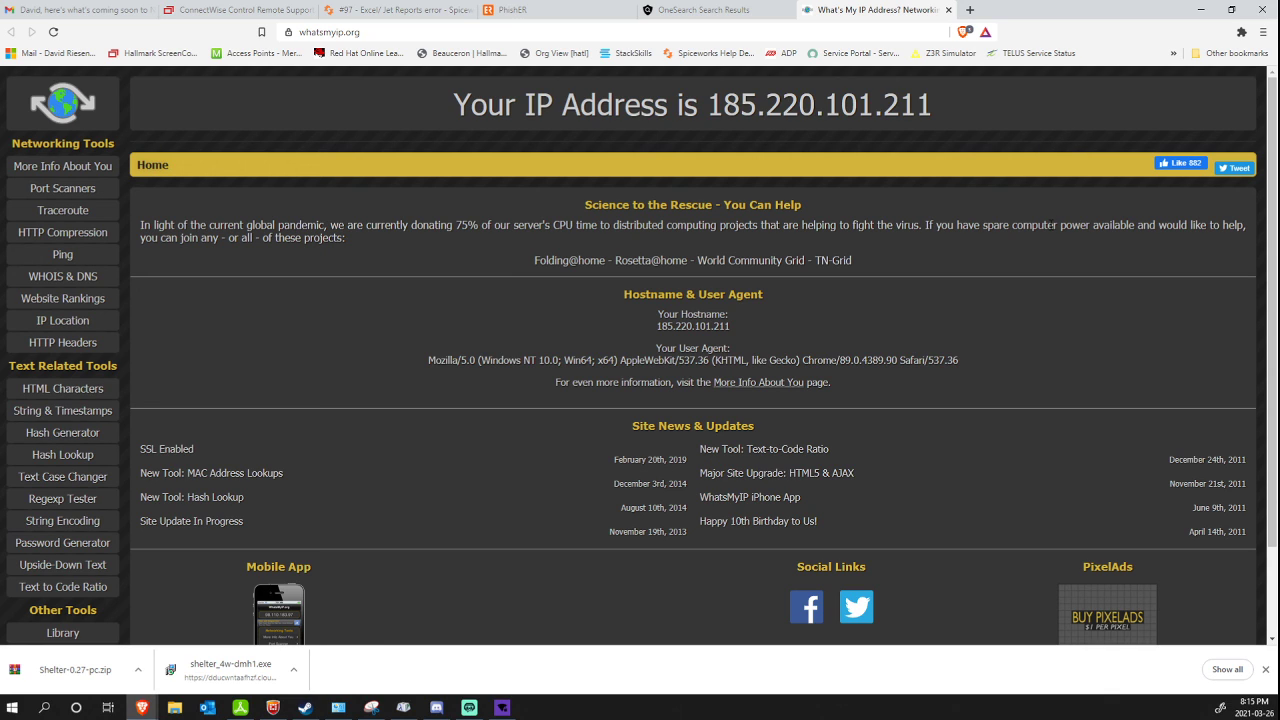